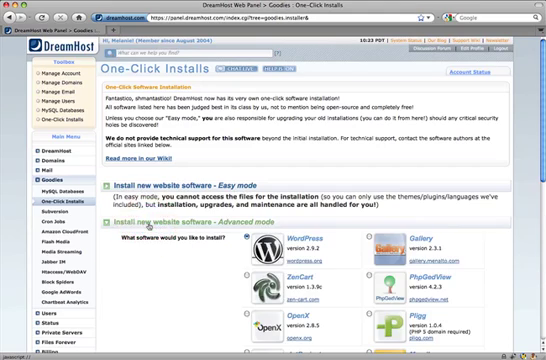
Scroll down the WordPress advanced-mode form to the 'Install to' section
{"action": "scroll", "scroll_direction": "down", "scroll_amount": 3}
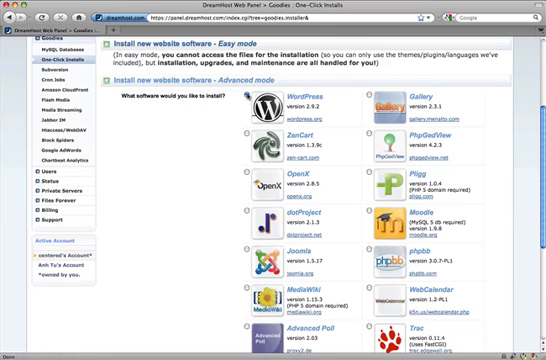
{"action": "scroll", "scroll_direction": "down", "scroll_amount": 3}
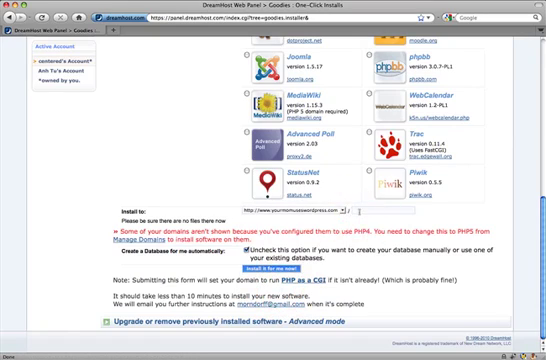
Enter 'demo' as the WordPress install folder
{"action": "type", "text": "demo"}
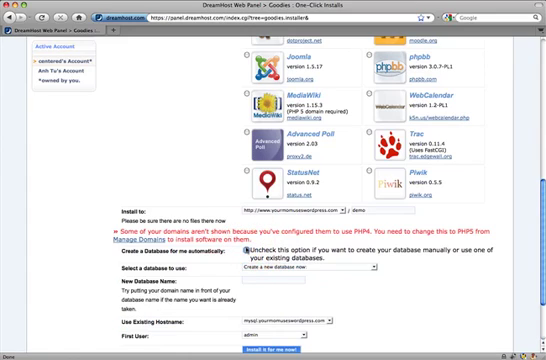
{"action": "left_click", "coordinate": [219, 237]}
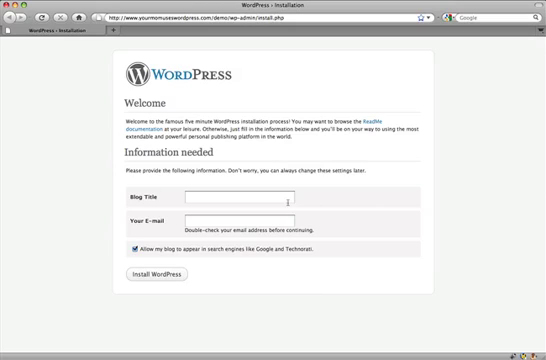
Enter the blog title 'Your Mom Uses WordPress Demo Site' and the admin e-mail
{"action": "type", "text": "Y"}
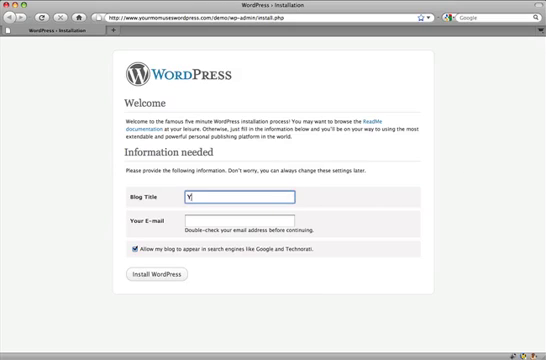
{"action": "type", "text": "Your Mom Uses"}
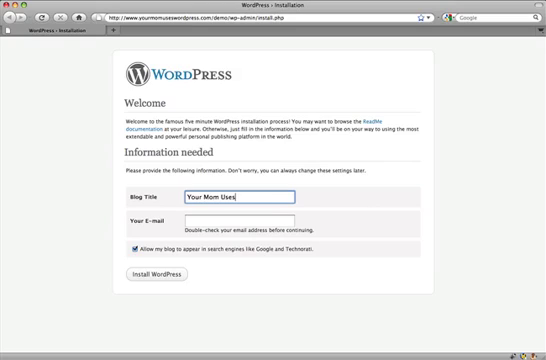
{"action": "type", "text": "WordPress Demo Site"}
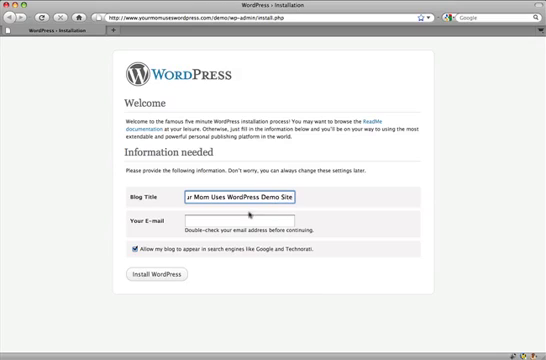
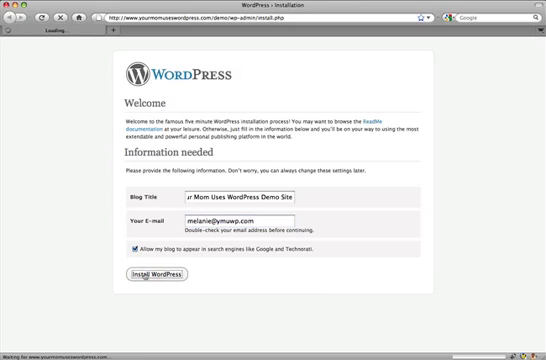
Run the WordPress install, then continue from the Success page to login
{"action": "left_click", "coordinate": [153, 274]}
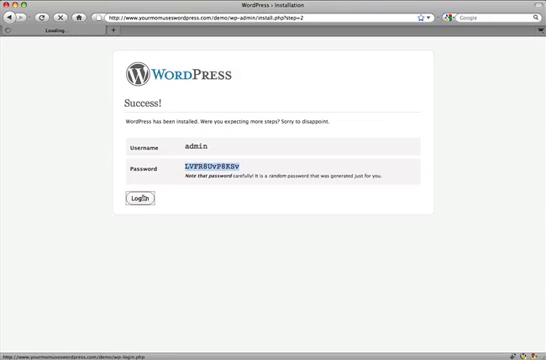
{"action": "left_click", "coordinate": [128, 227]}
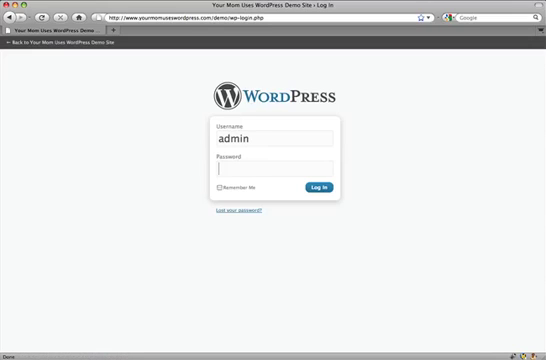
Log in with the generated admin password and decline Firefox's save-password prompt
{"action": "type", "text": "password"}
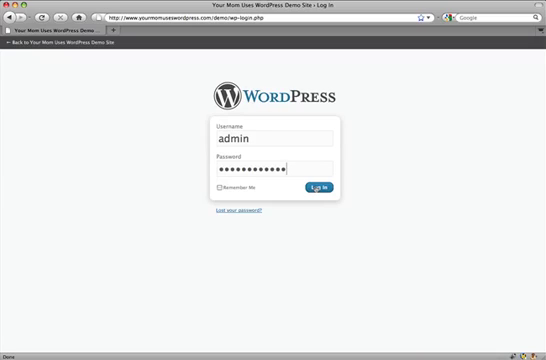
{"action": "left_click", "coordinate": [308, 190]}
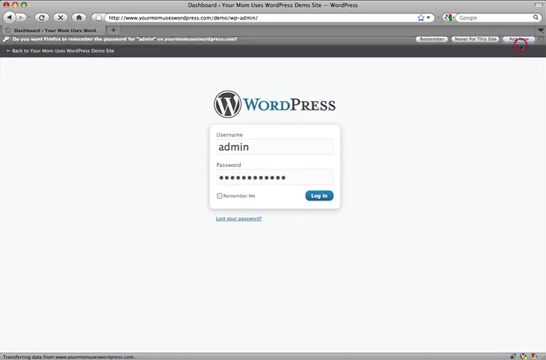
{"action": "left_click", "coordinate": [316, 196]}
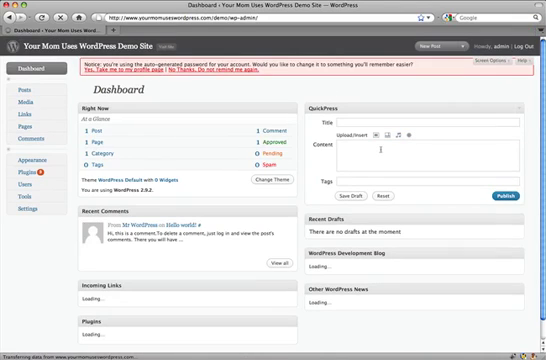